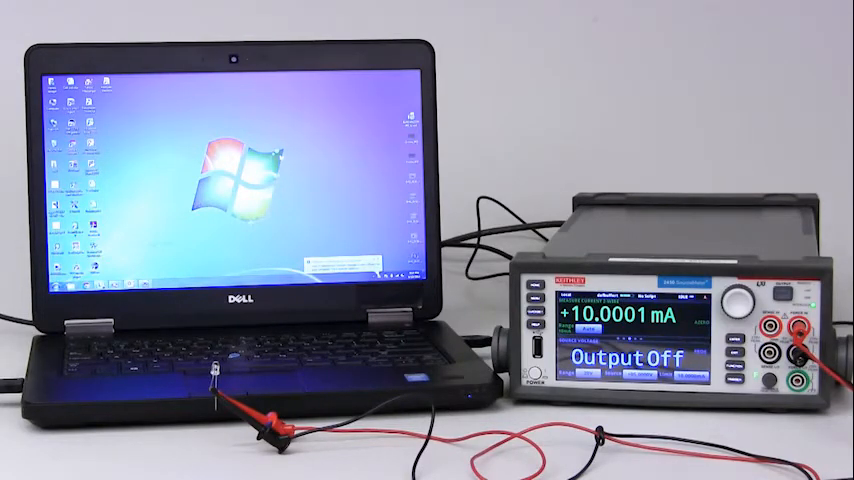
# Step: Launch KickStart from Start > All Programs > Keithley Instruments
pyautogui.click(12, 468)
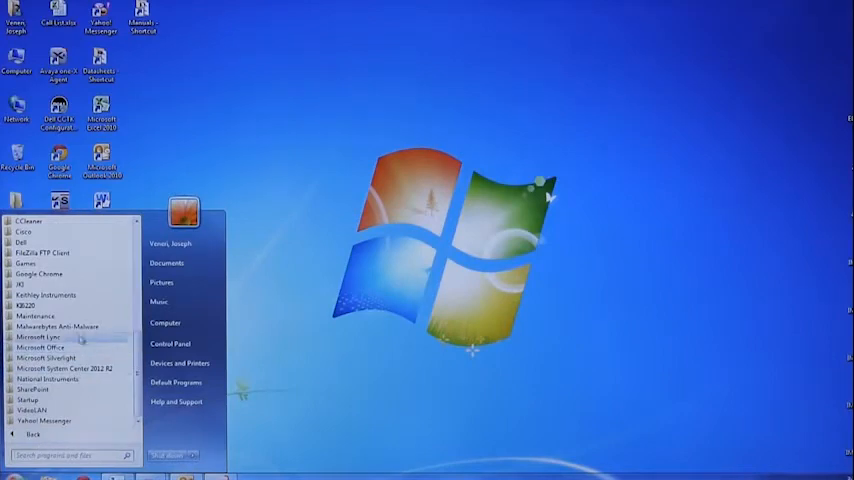
pyautogui.click(48, 294)
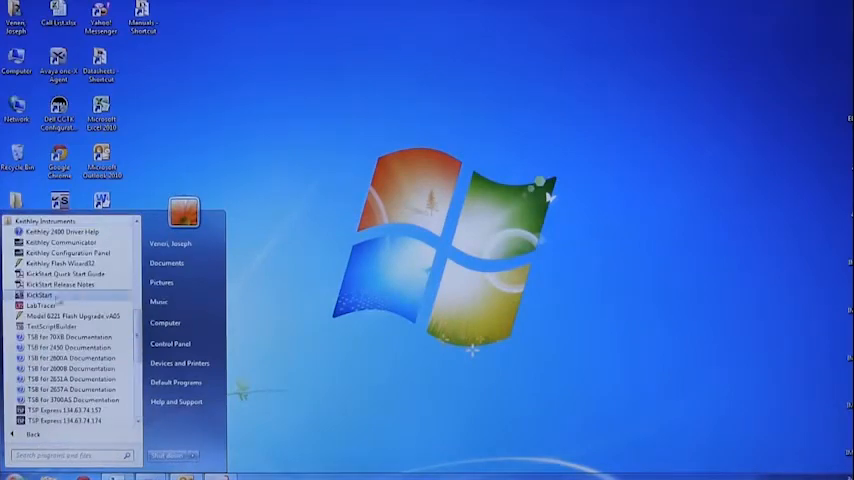
pyautogui.click(40, 294)
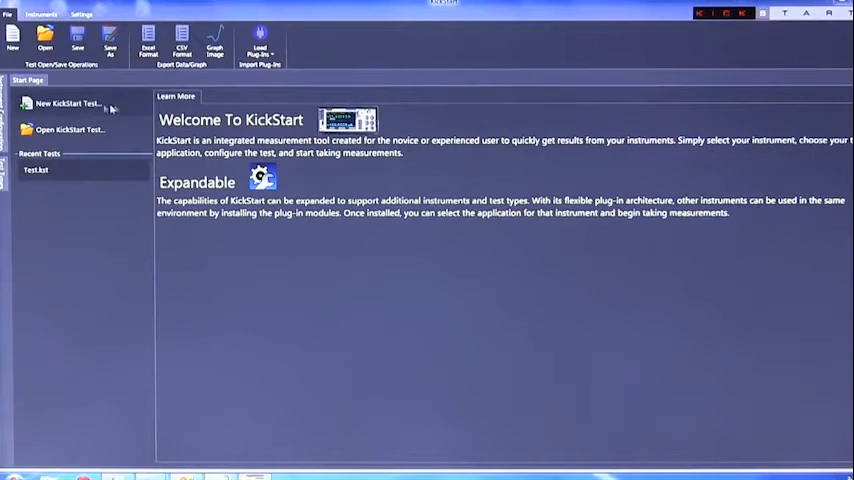
# Step: Create a new KickStart test saved as 'Test', replacing the existing file
pyautogui.click(64, 102)
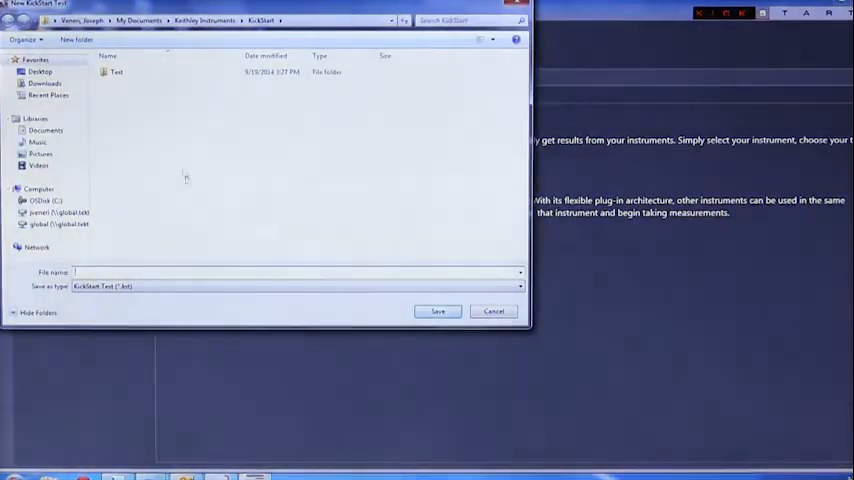
pyautogui.moveTo(170, 268)
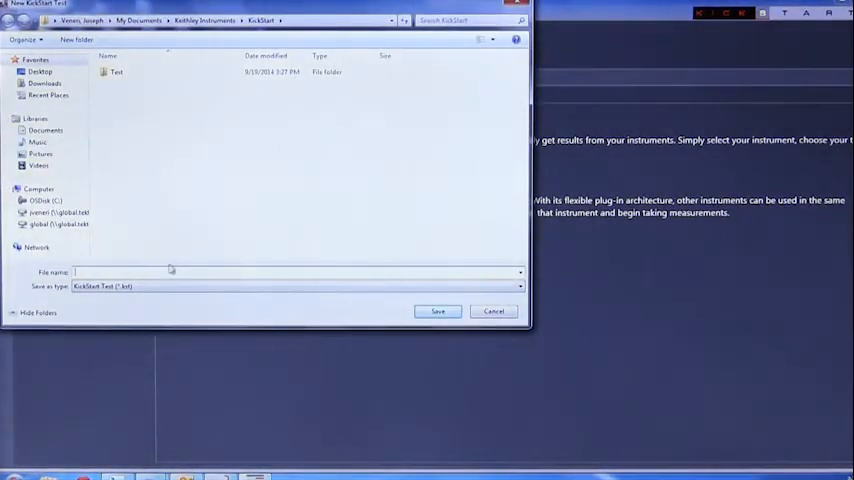
pyautogui.write('Test')
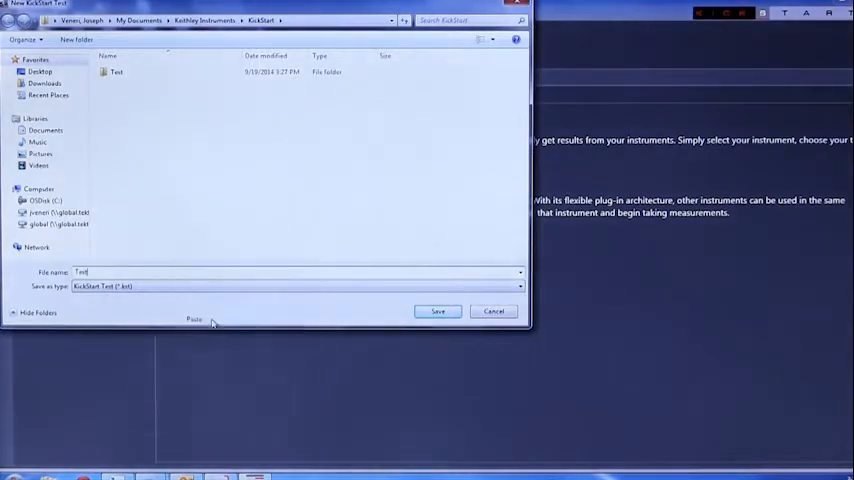
pyautogui.click(436, 312)
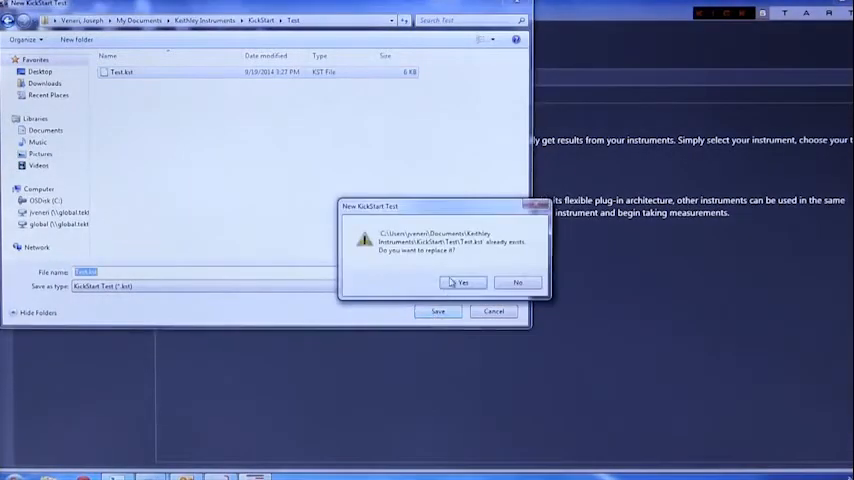
pyautogui.click(462, 282)
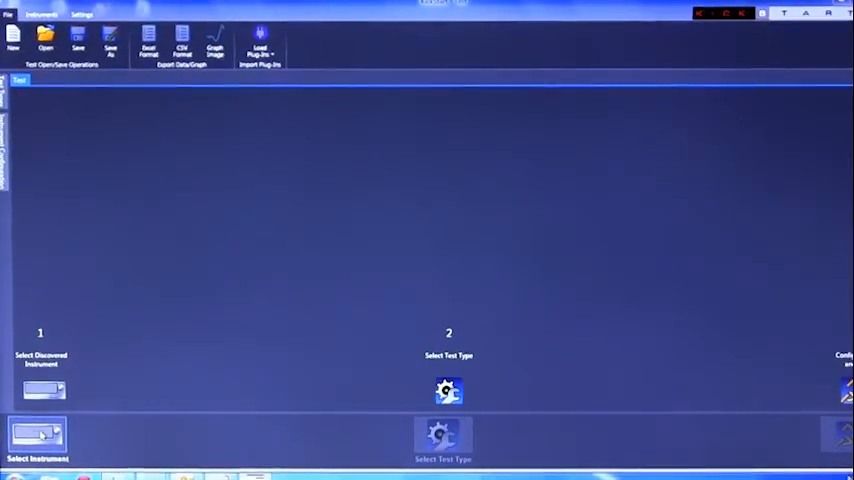
# Step: Show the discovered instruments and choose the Model 2450 SMU for the test
pyautogui.click(38, 436)
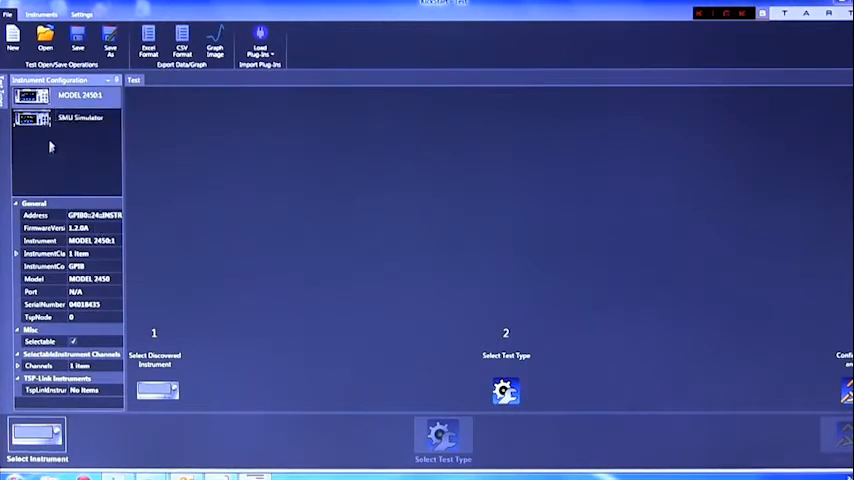
pyautogui.rightClick(30, 96)
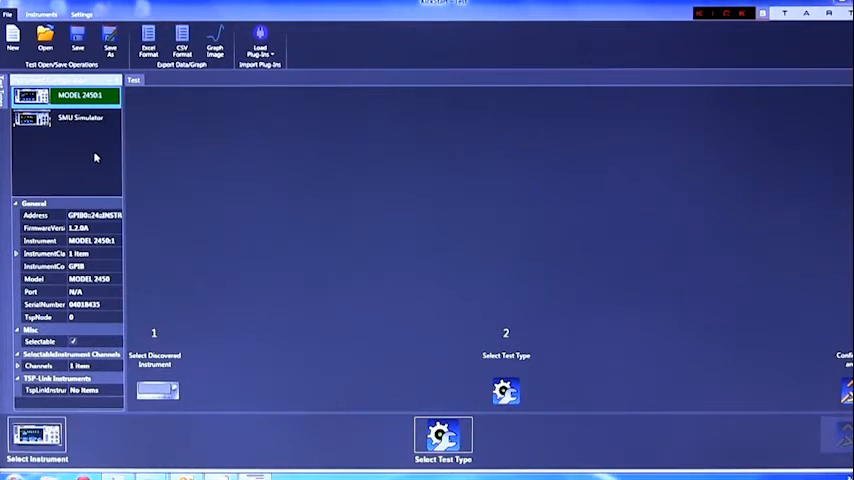
pyautogui.moveTo(404, 440)
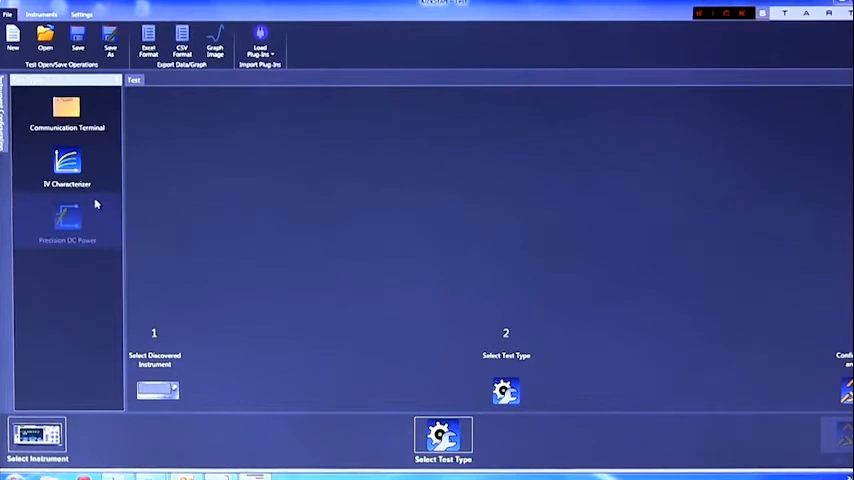
pyautogui.moveTo(68, 168)
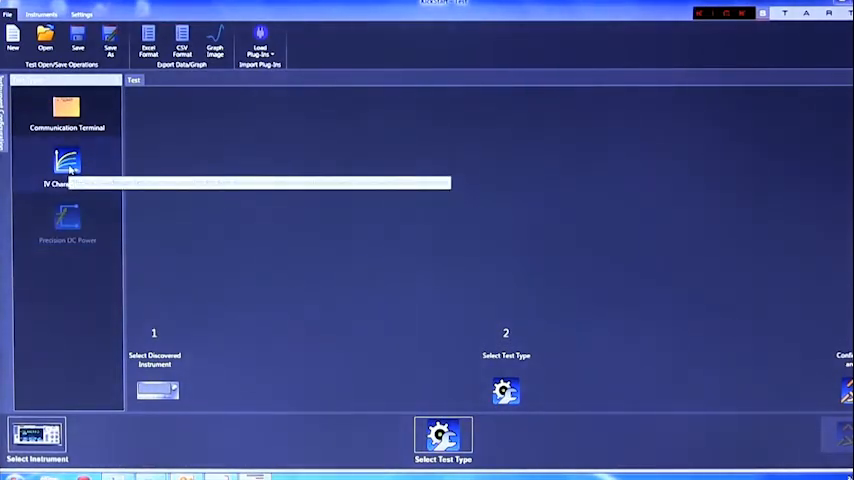
pyautogui.moveTo(68, 164)
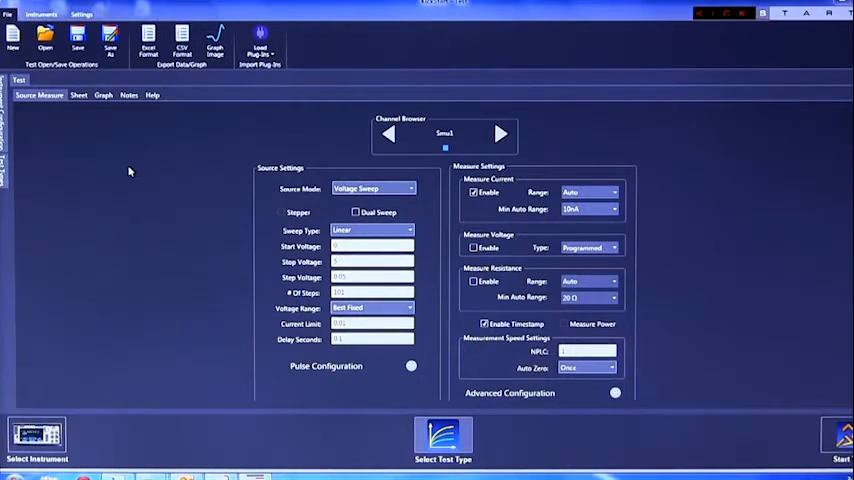
pyautogui.moveTo(132, 162)
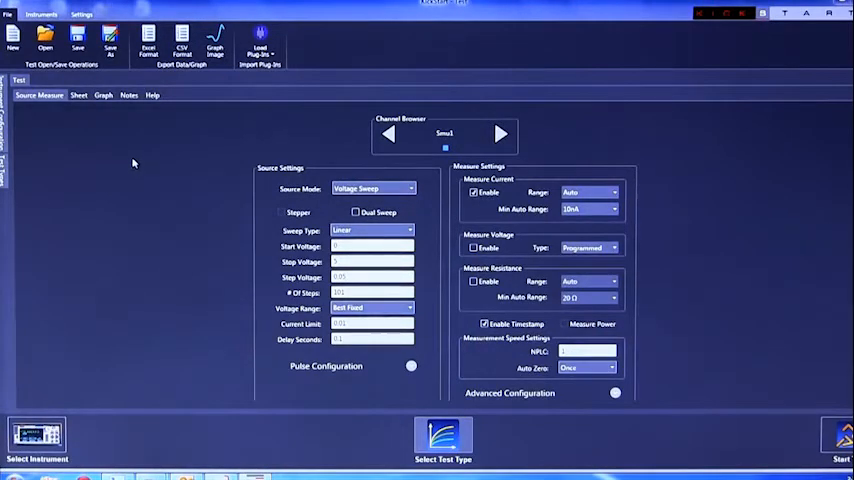
pyautogui.moveTo(150, 168)
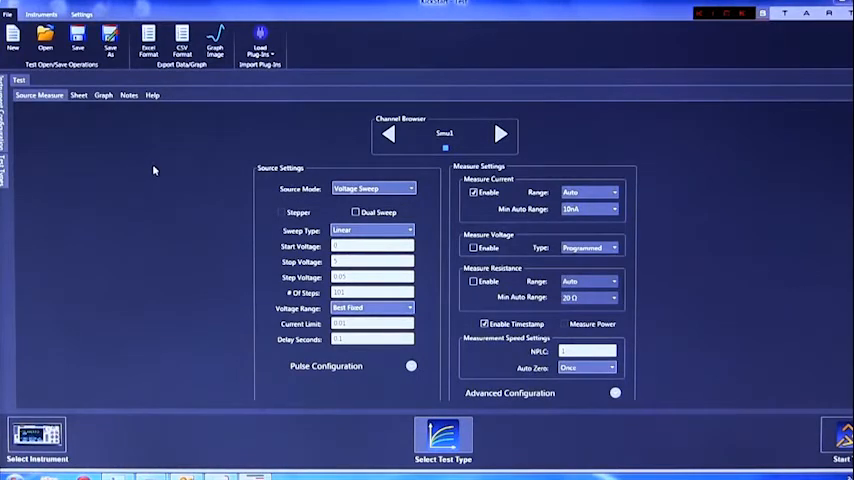
pyautogui.moveTo(196, 224)
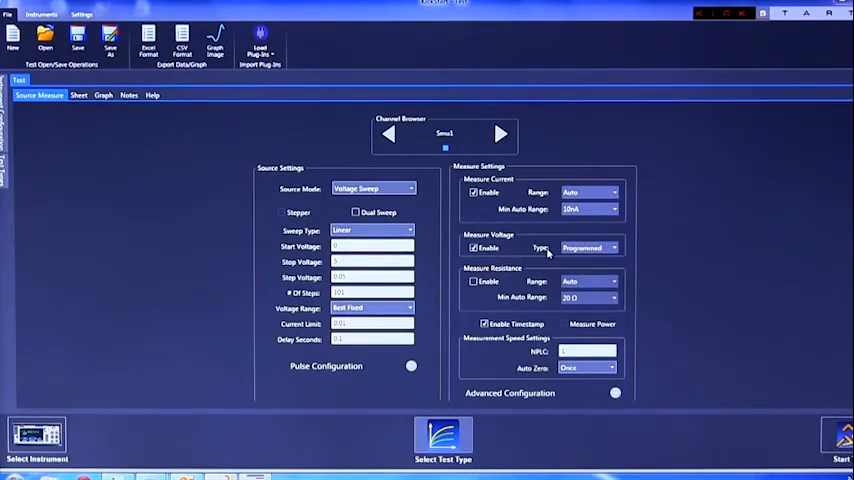
# Step: Make the source a linear voltage sweep measuring both current and voltage
pyautogui.click(588, 192)
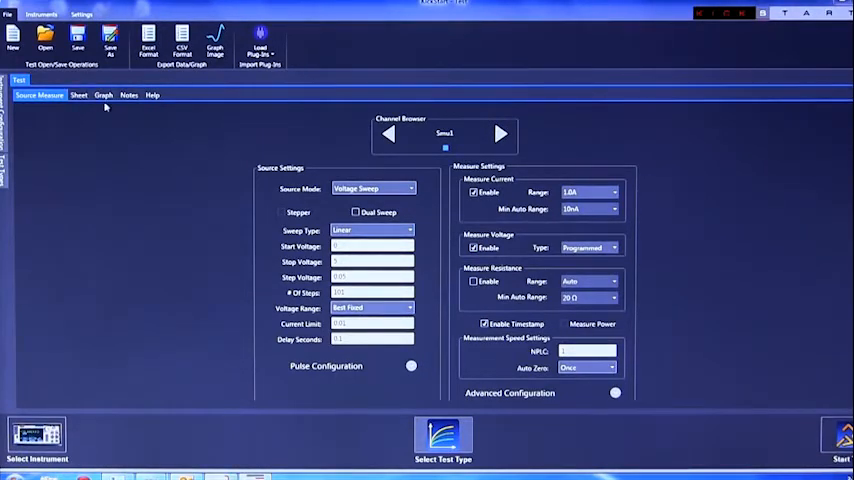
# Step: Plot SMU current on the Y1 axis against SMU voltage on the X axis
pyautogui.click(104, 96)
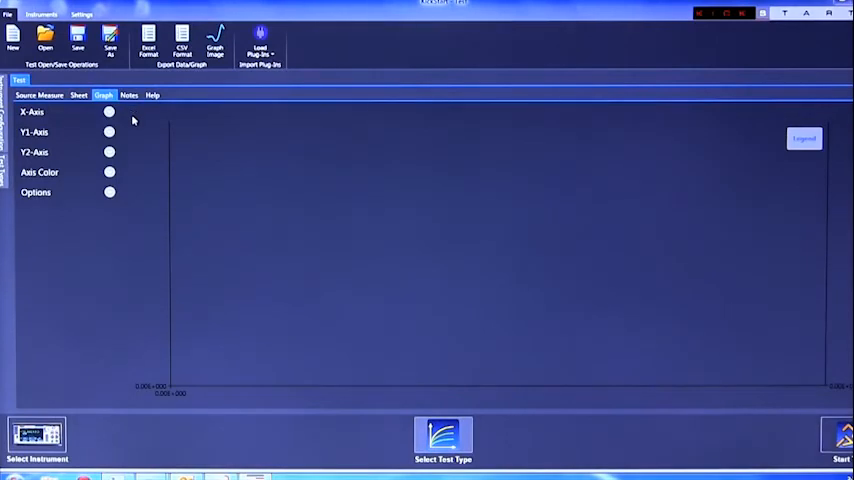
pyautogui.click(32, 112)
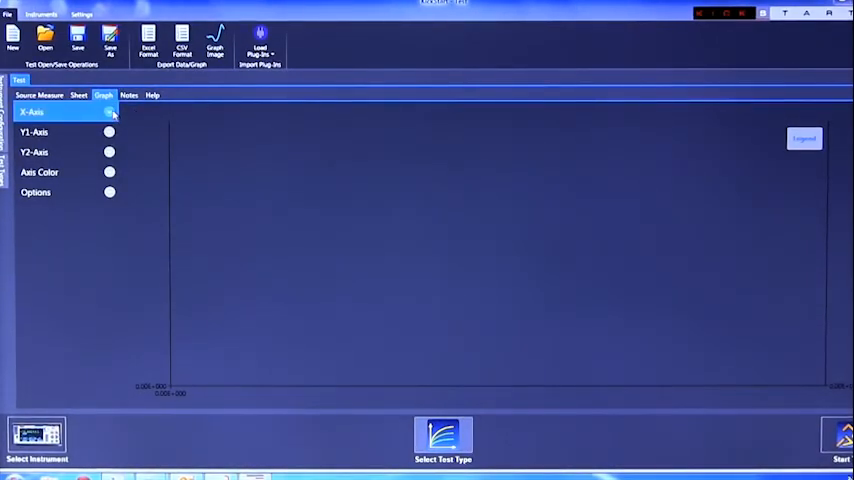
pyautogui.click(110, 112)
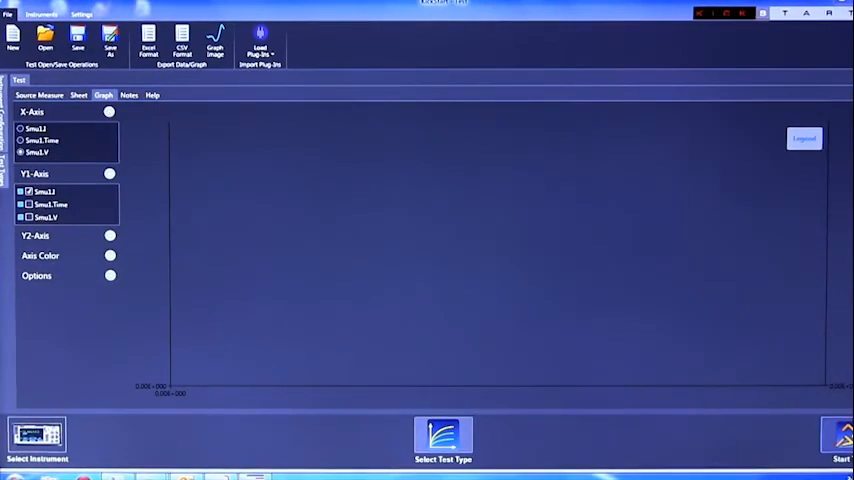
pyautogui.click(840, 440)
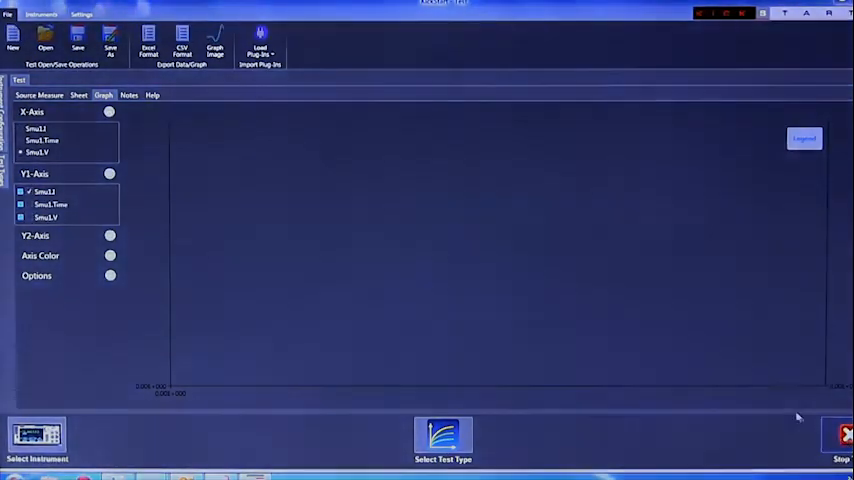